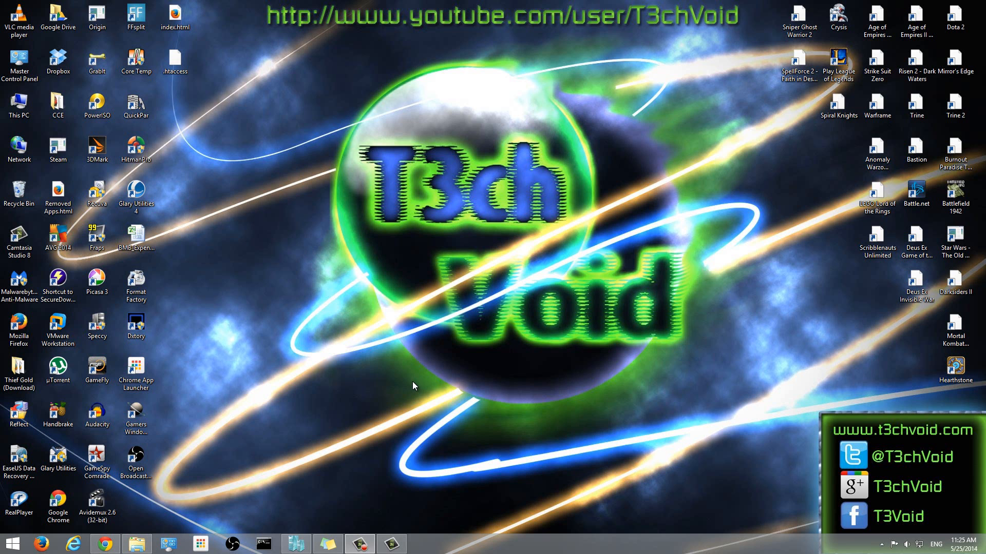
{"action": "mouse_move", "coordinate": [462, 514]}
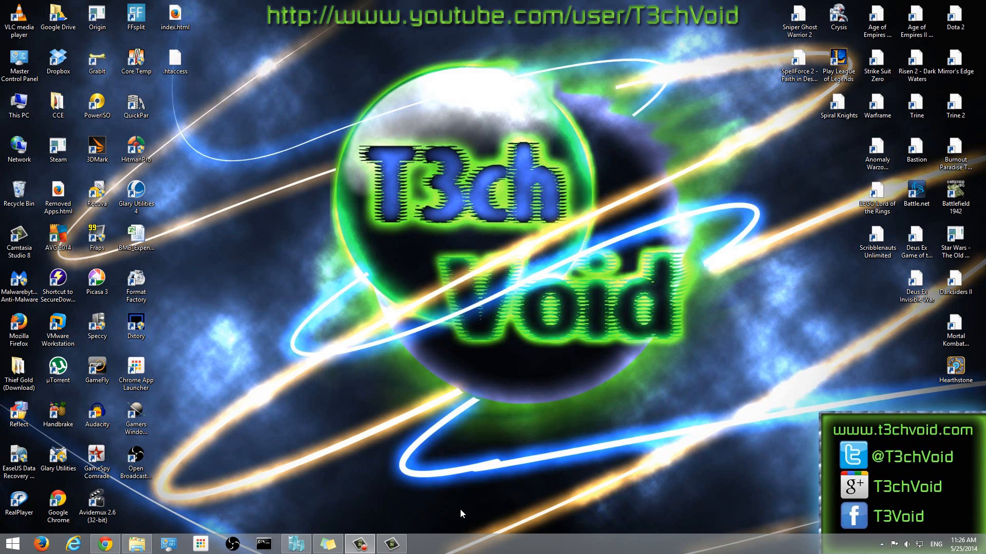
{"action": "mouse_move", "coordinate": [430, 531]}
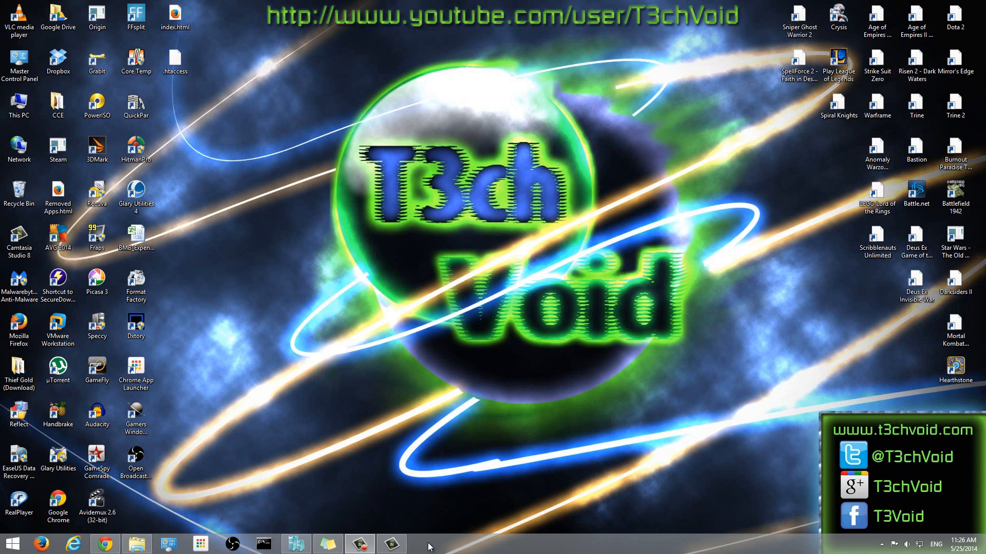
{"action": "mouse_move", "coordinate": [464, 345]}
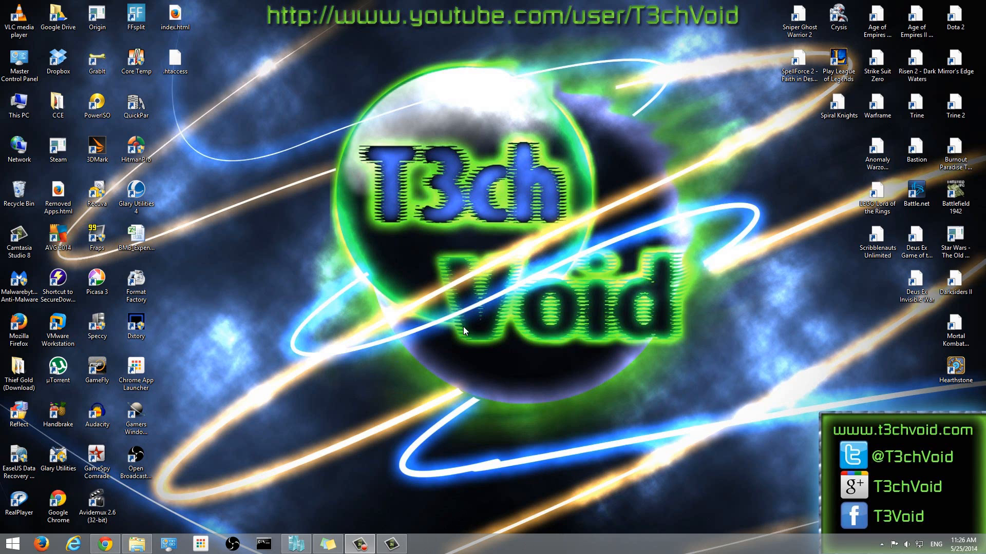
{"action": "mouse_move", "coordinate": [630, 431]}
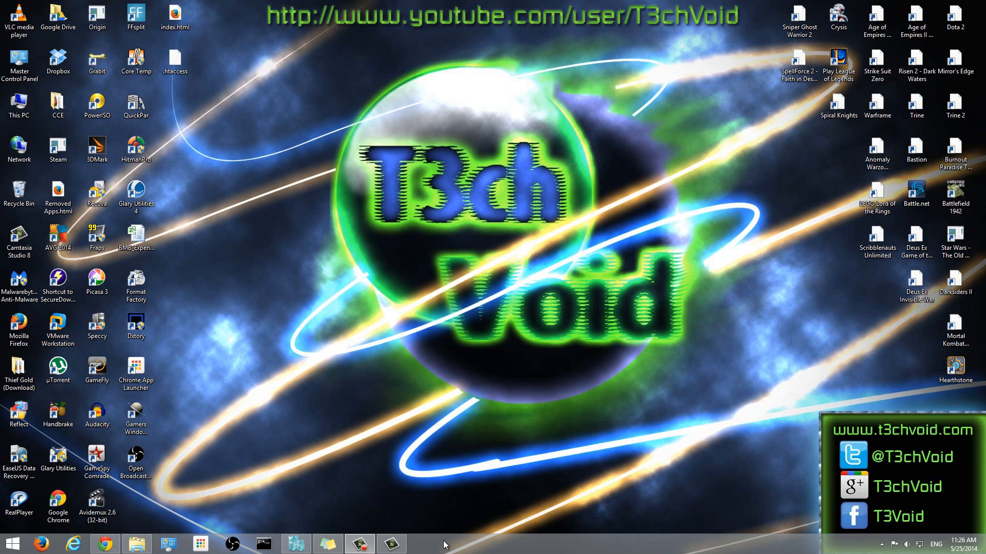
{"action": "mouse_move", "coordinate": [466, 505]}
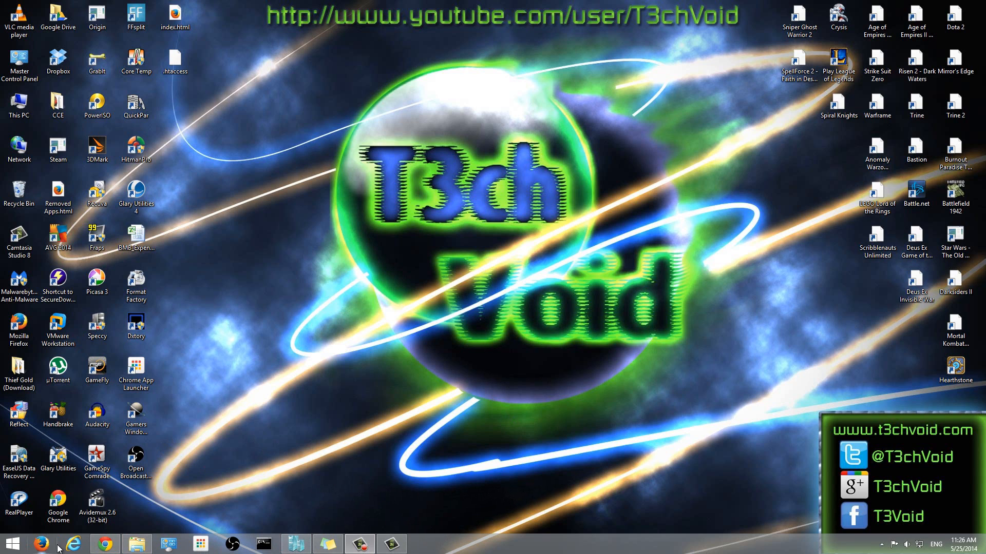
{"action": "mouse_move", "coordinate": [570, 491]}
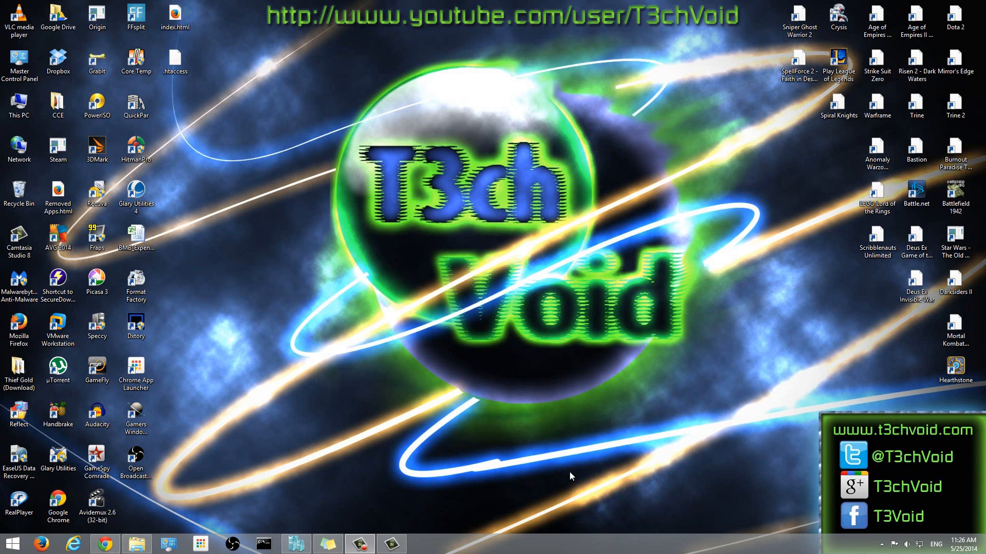
{"action": "mouse_move", "coordinate": [421, 368]}
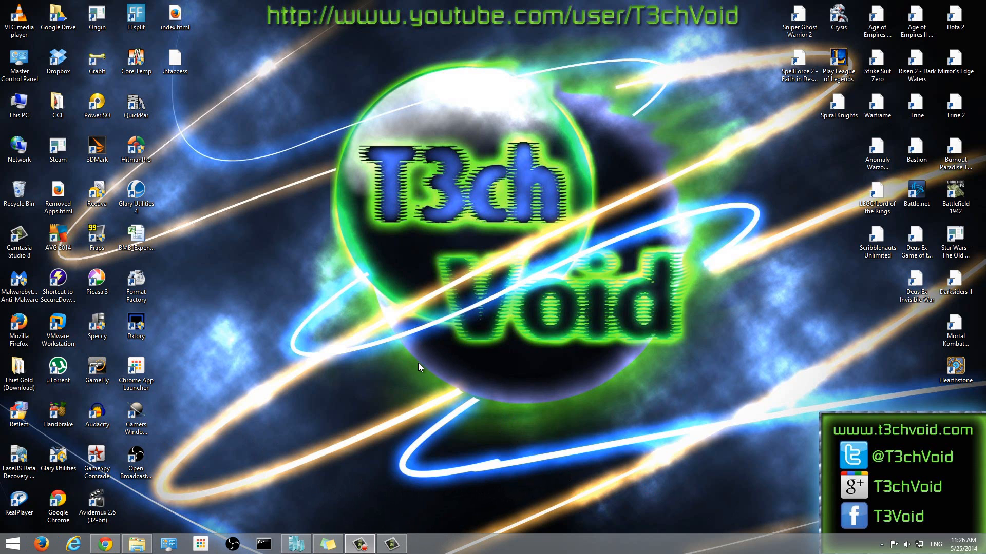
{"action": "mouse_move", "coordinate": [415, 371]}
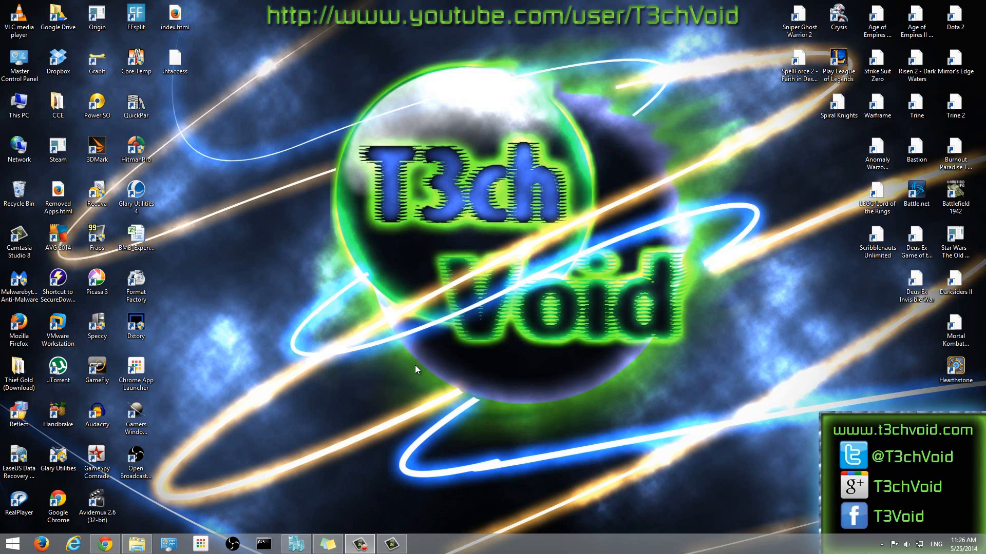
{"action": "mouse_move", "coordinate": [415, 392]}
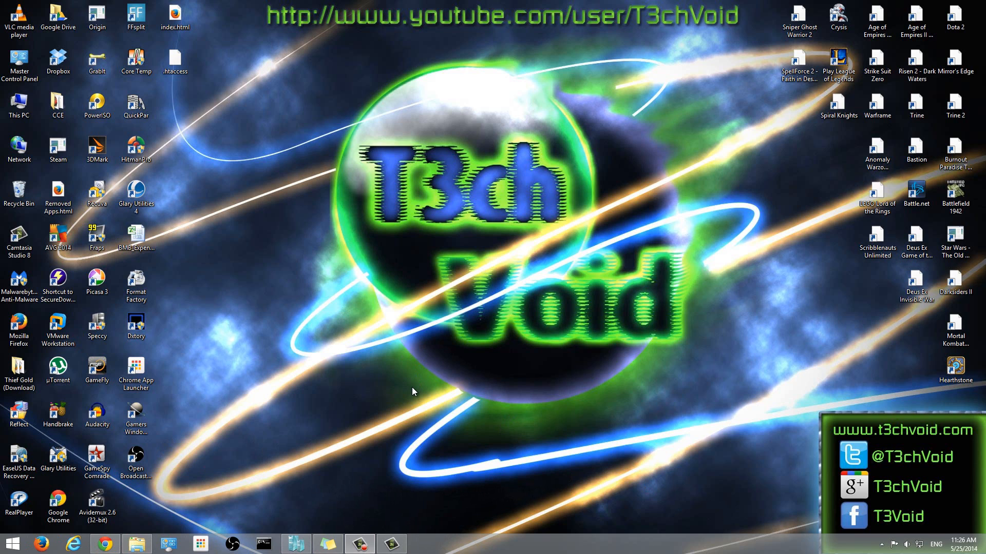
{"action": "mouse_move", "coordinate": [449, 537]}
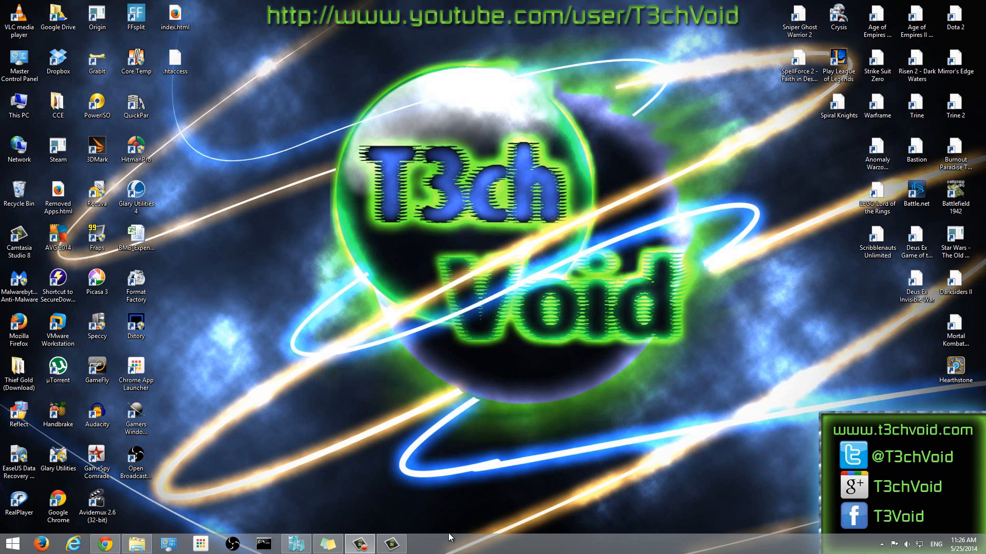
{"action": "mouse_move", "coordinate": [373, 380]}
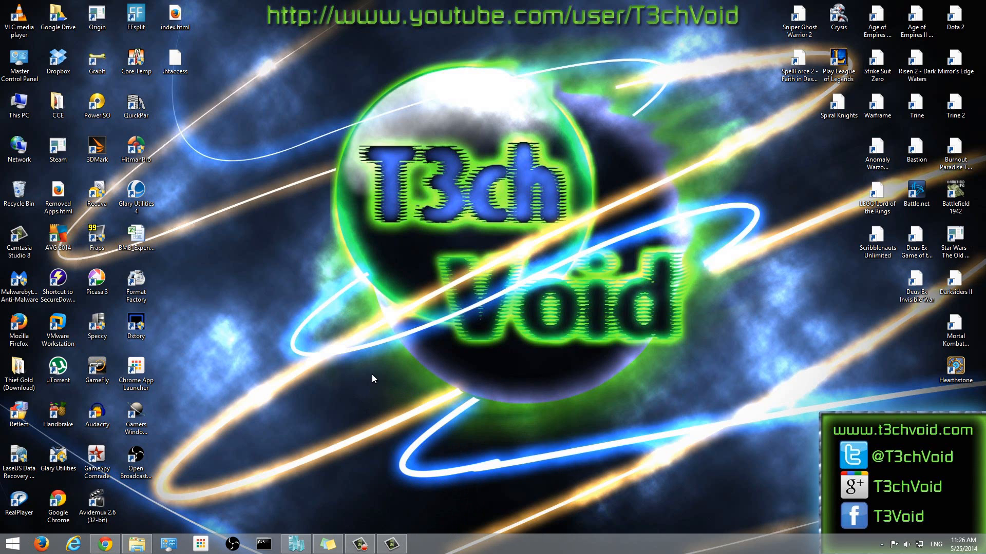
{"action": "mouse_move", "coordinate": [423, 546]}
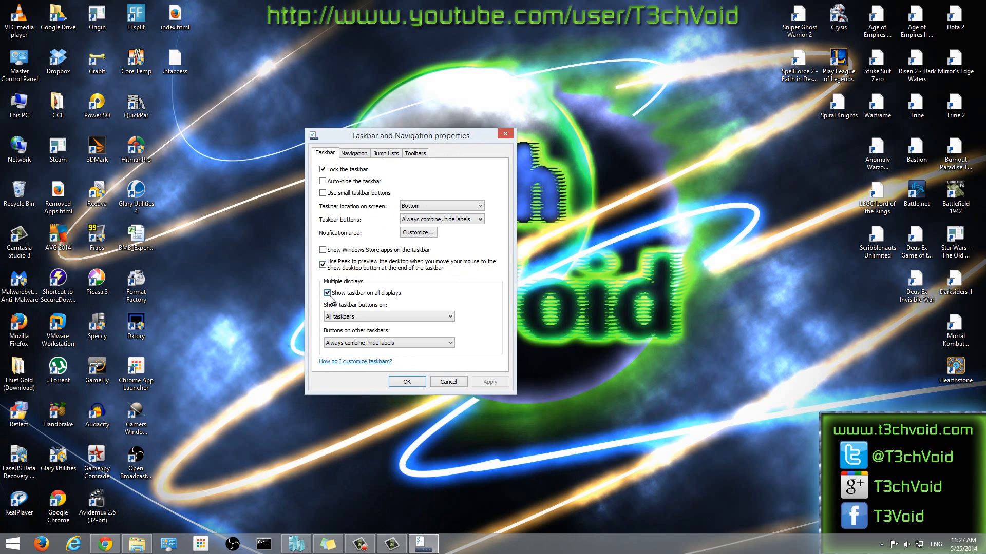
Turn off 'Show taskbar on all displays' under Multiple displays, greying out the related options.
{"action": "left_click", "coordinate": [322, 294]}
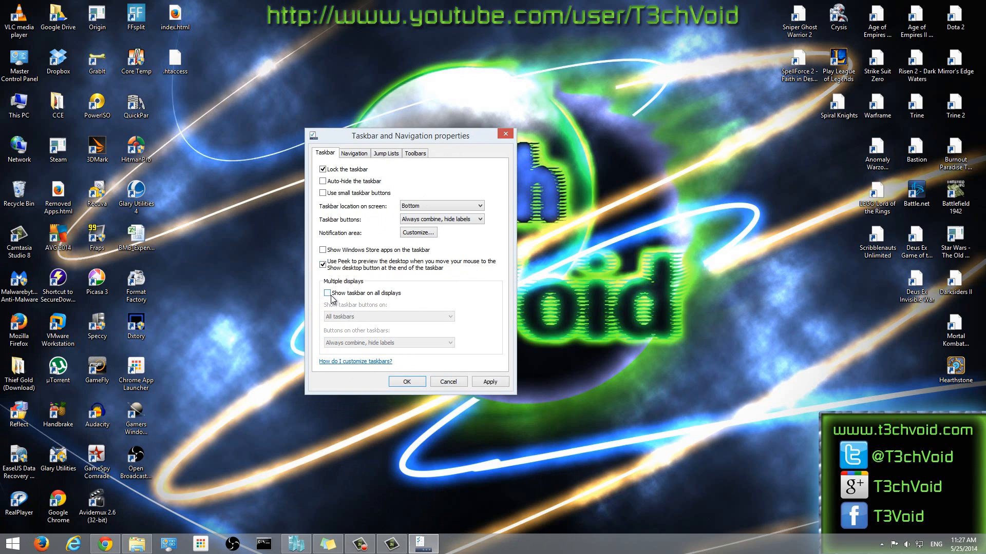
{"action": "mouse_move", "coordinate": [339, 287]}
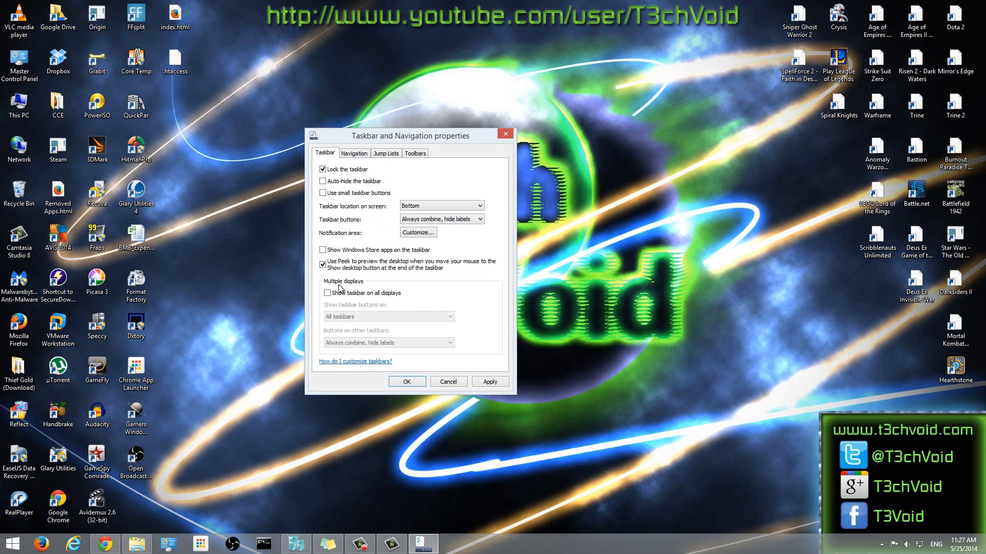
{"action": "mouse_move", "coordinate": [144, 491]}
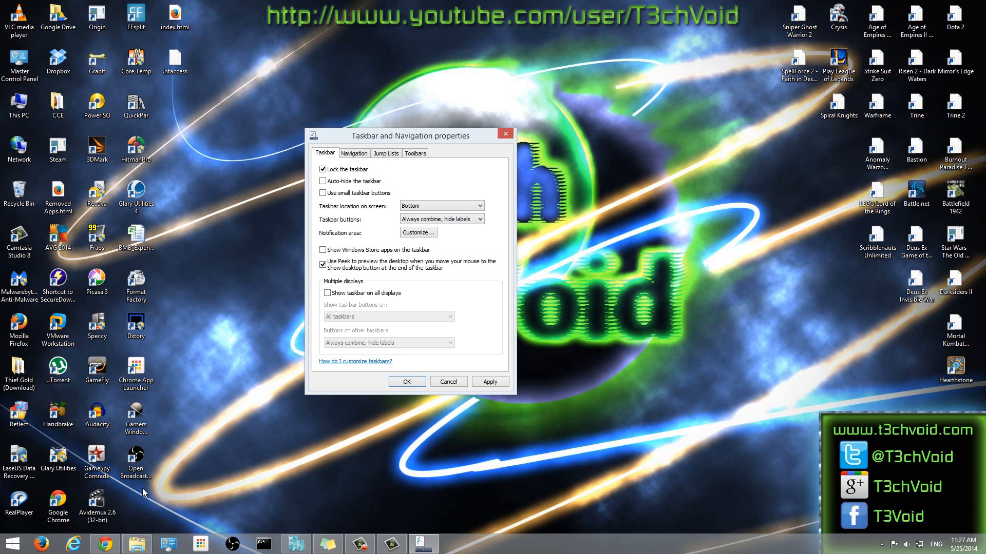
{"action": "mouse_move", "coordinate": [208, 525]}
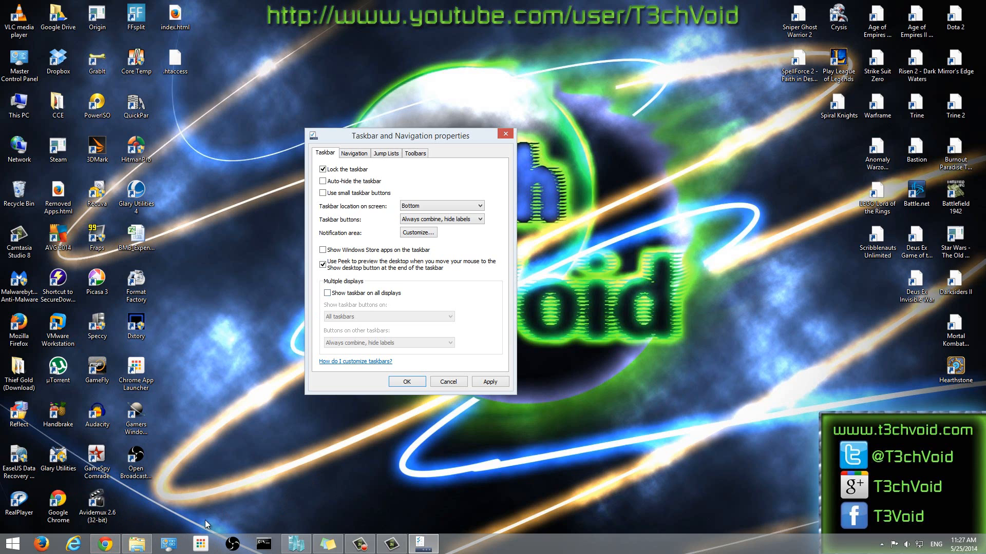
{"action": "mouse_move", "coordinate": [226, 483]}
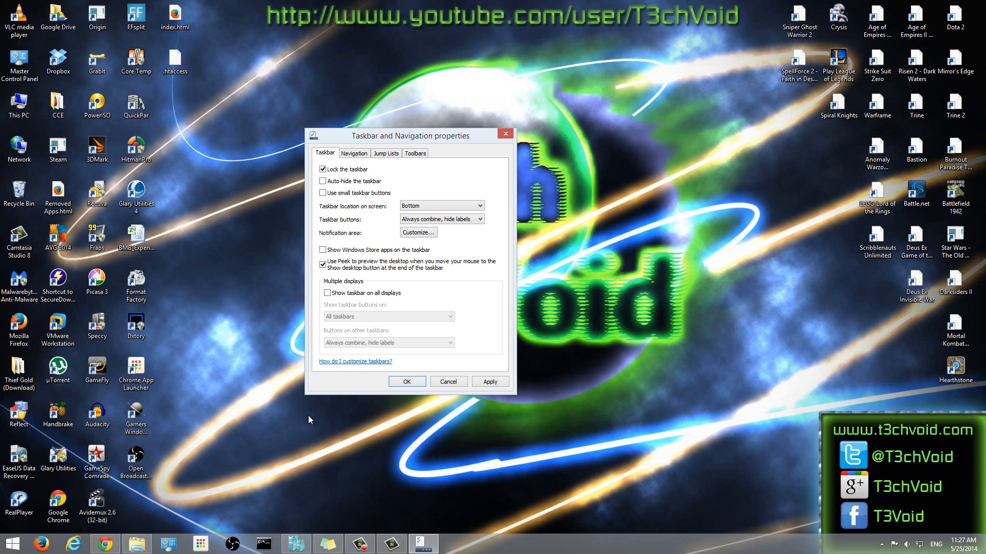
{"action": "mouse_move", "coordinate": [9, 541]}
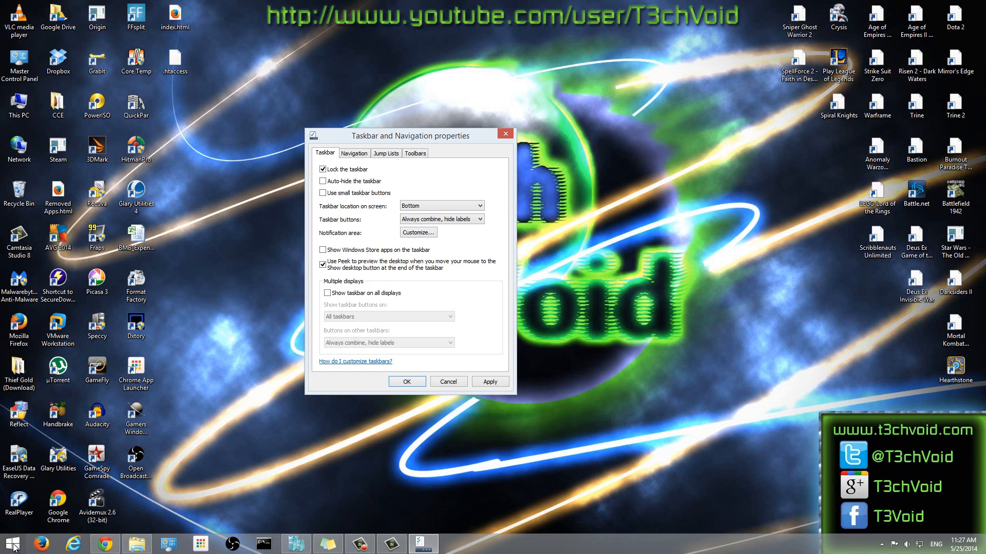
{"action": "mouse_move", "coordinate": [418, 445]}
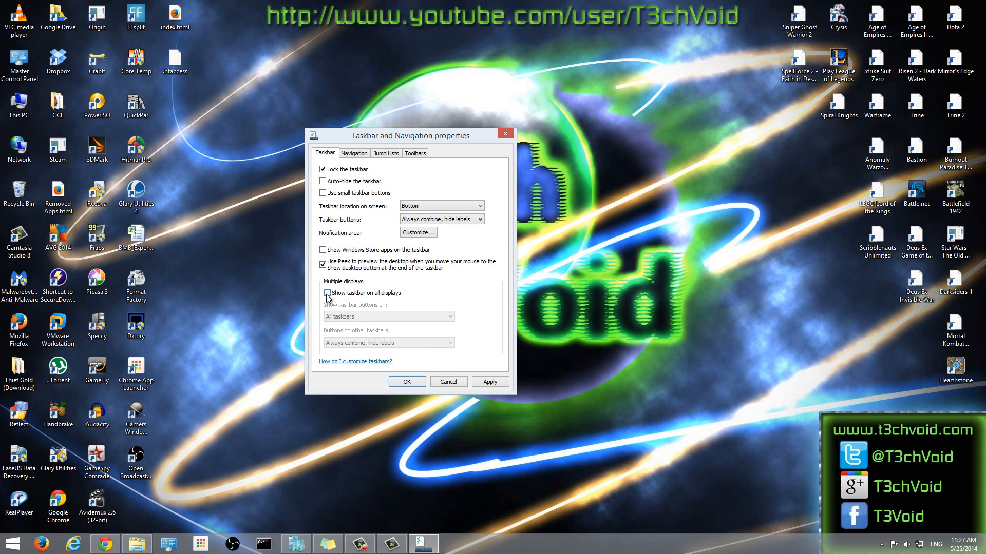
Turn 'Show taskbar on all displays' back on so the button-placement choices are listed again.
{"action": "left_click", "coordinate": [322, 294]}
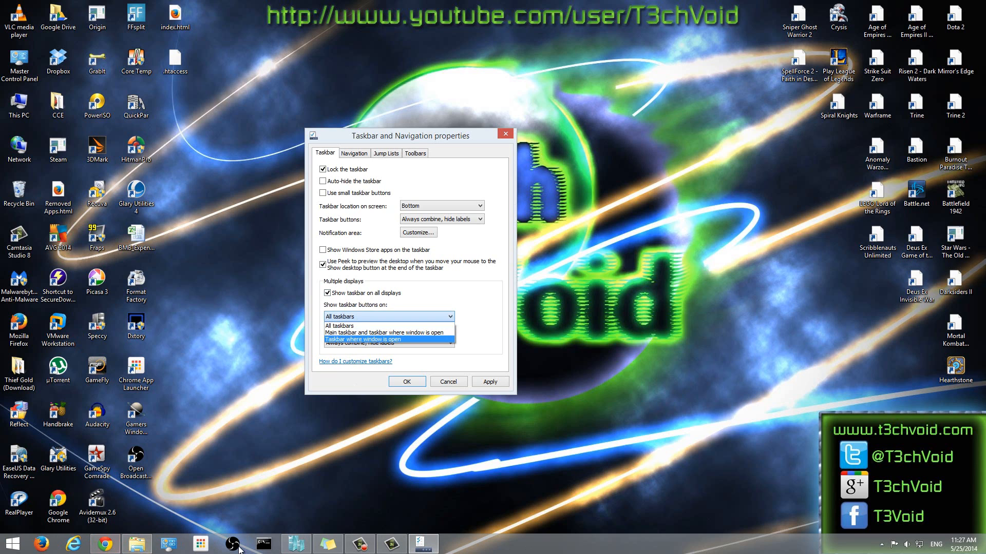
{"action": "mouse_move", "coordinate": [351, 332]}
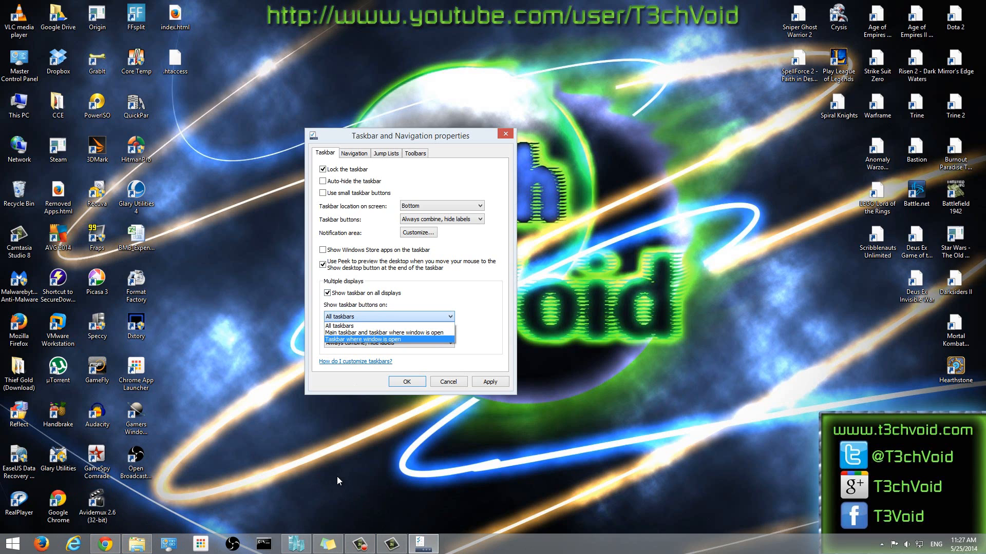
{"action": "mouse_move", "coordinate": [300, 470]}
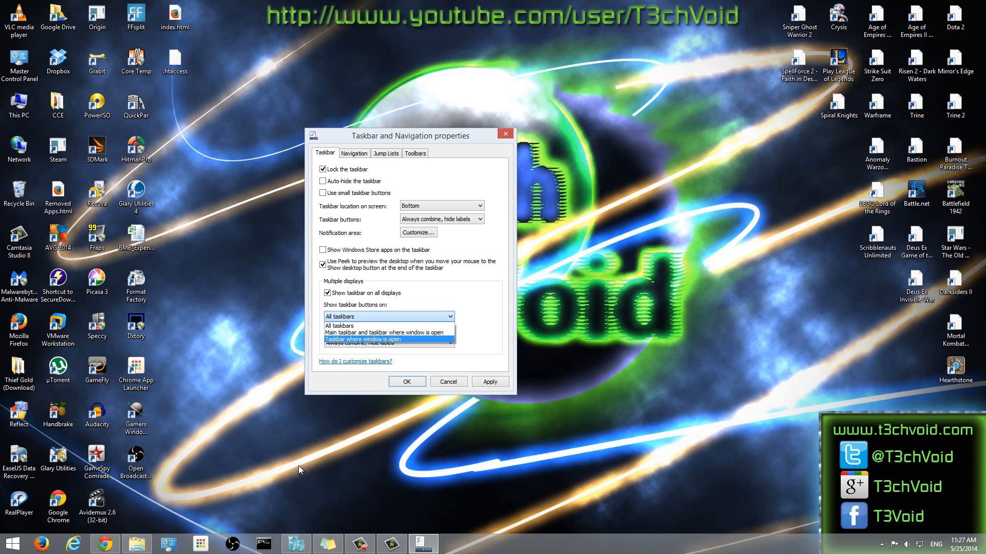
{"action": "mouse_move", "coordinate": [132, 542]}
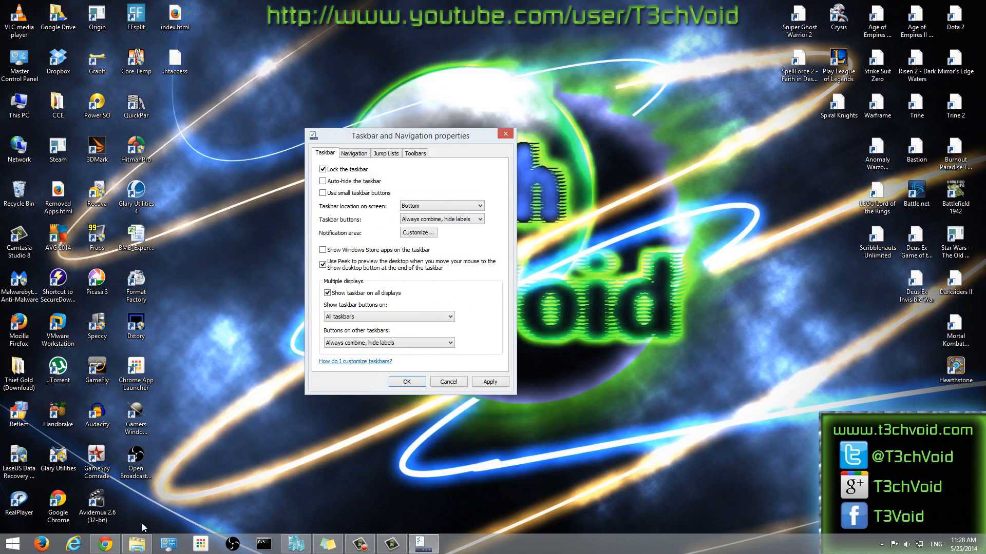
{"action": "mouse_move", "coordinate": [655, 552]}
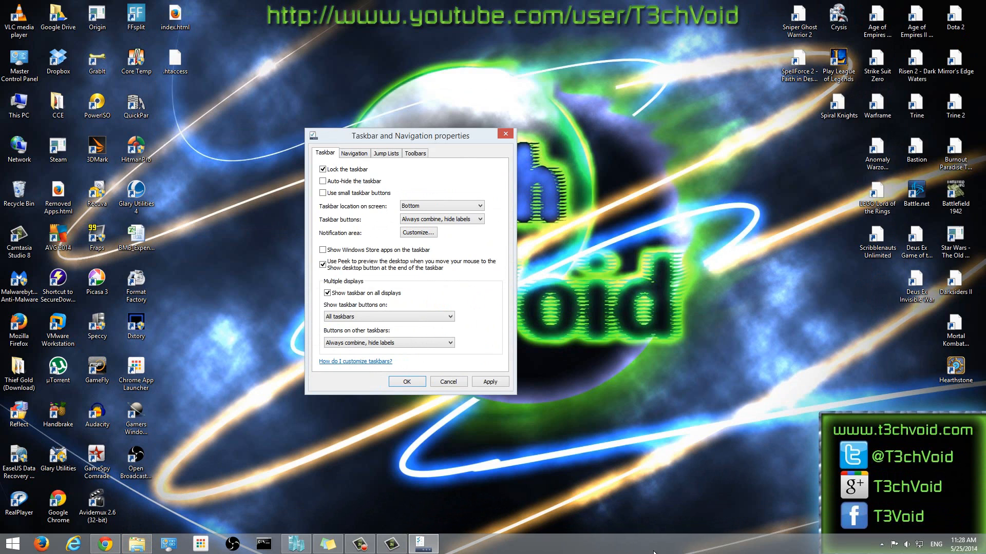
{"action": "left_click", "coordinate": [448, 316]}
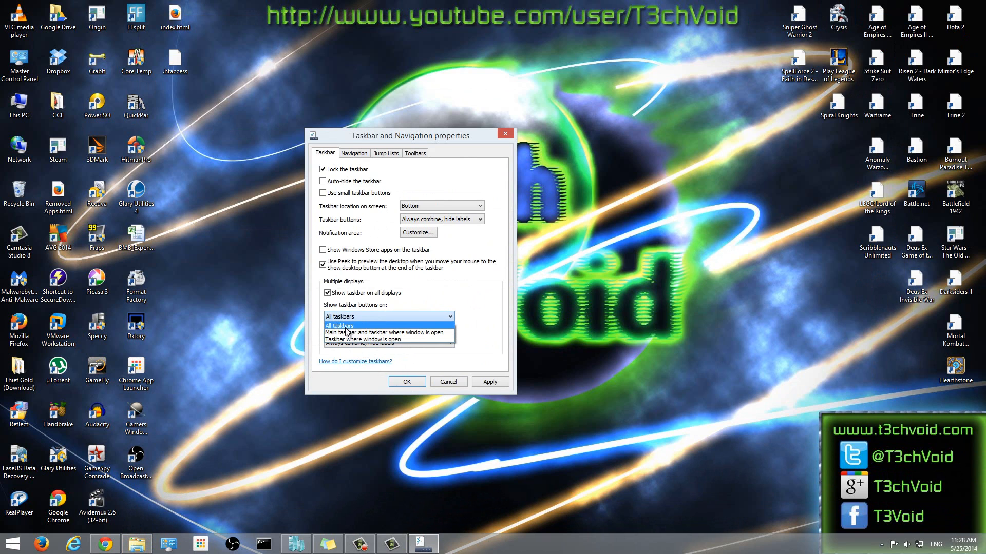
{"action": "left_click", "coordinate": [338, 326]}
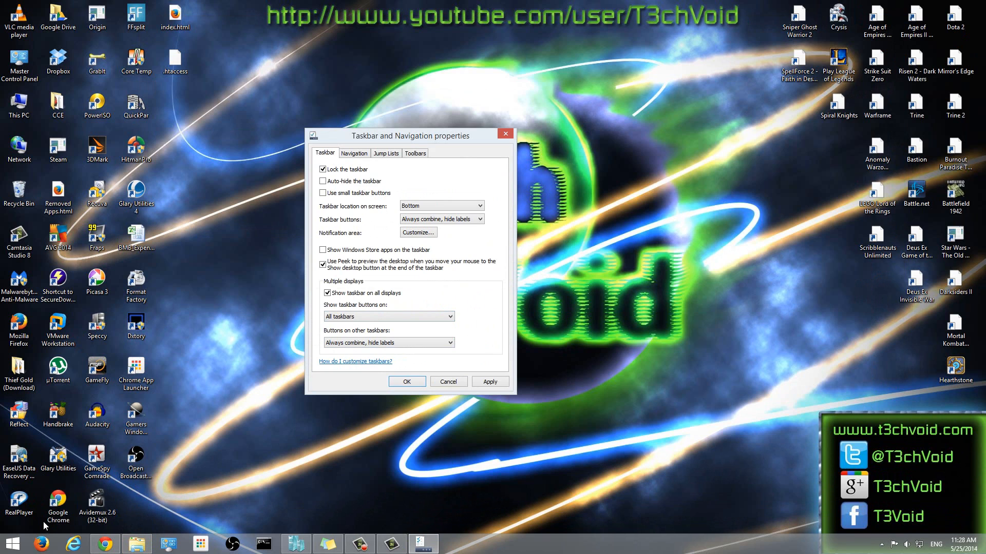
{"action": "mouse_move", "coordinate": [471, 545]}
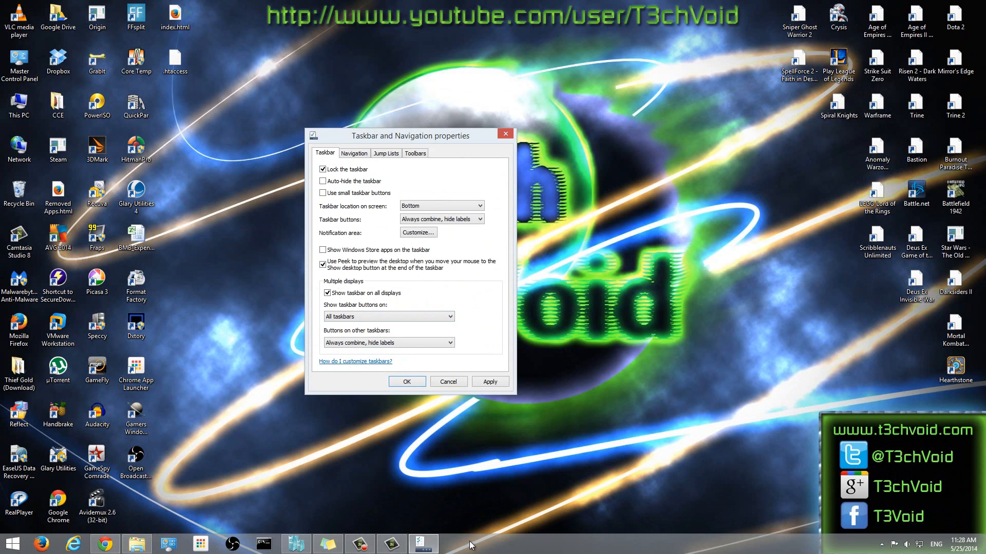
{"action": "mouse_move", "coordinate": [437, 436]}
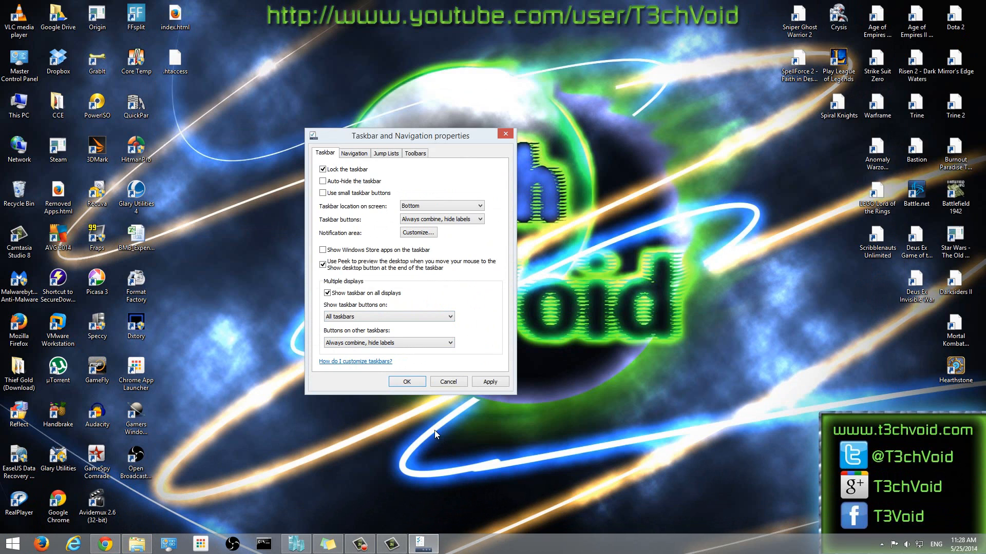
{"action": "mouse_move", "coordinate": [292, 524]}
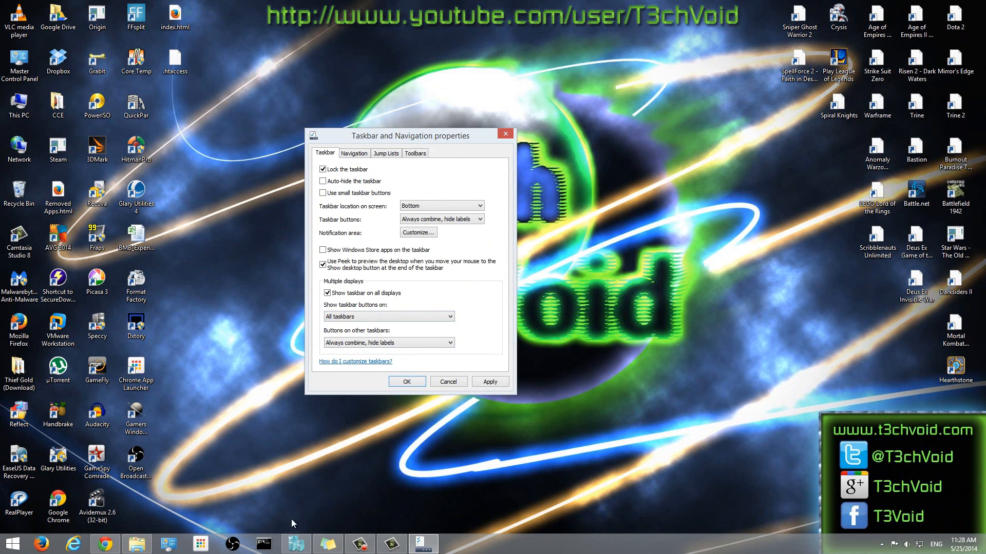
{"action": "mouse_move", "coordinate": [365, 396]}
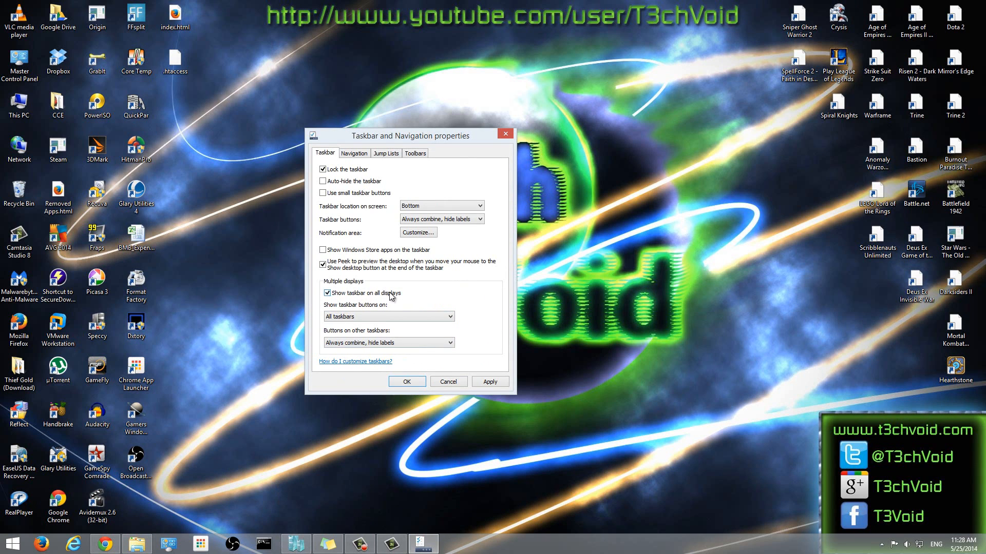
{"action": "mouse_move", "coordinate": [336, 294]}
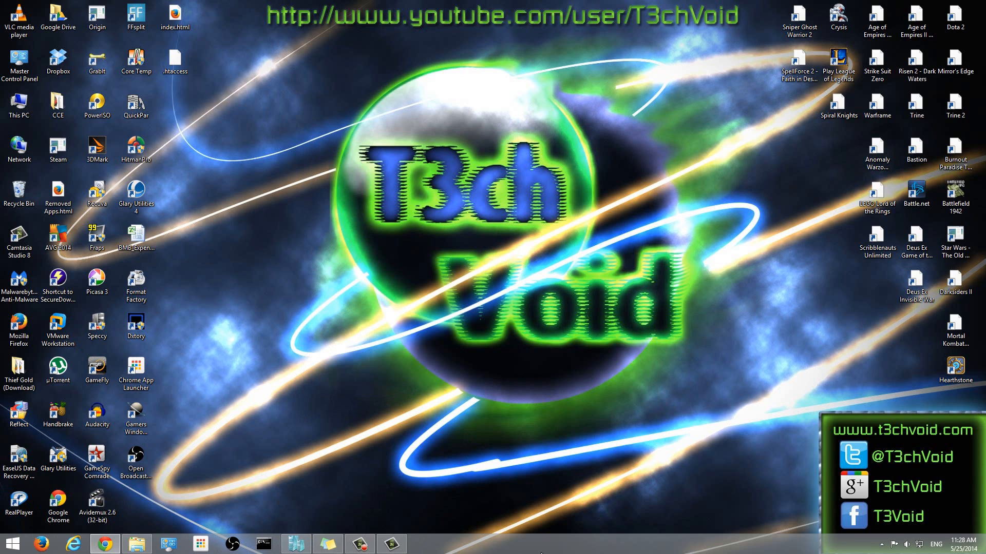
{"action": "mouse_move", "coordinate": [549, 535]}
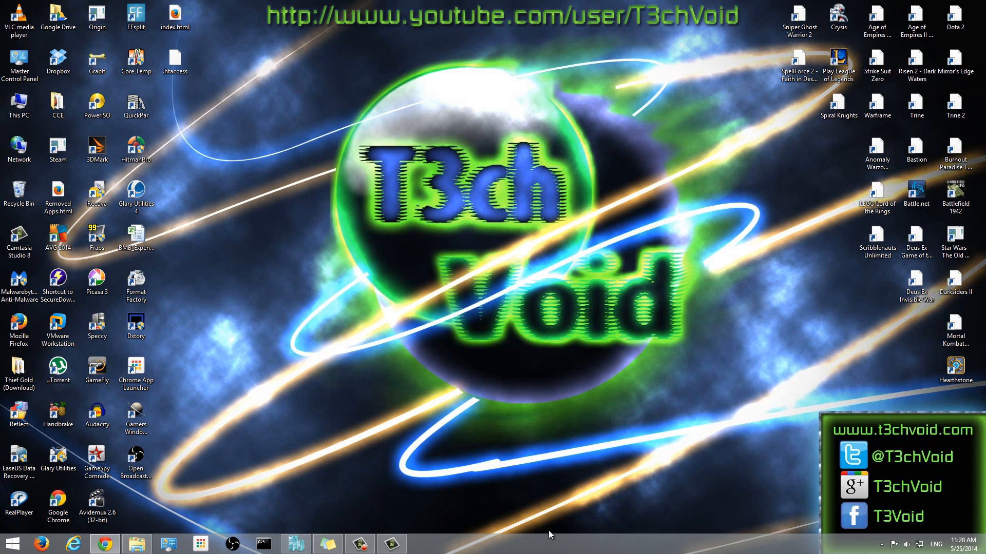
{"action": "mouse_move", "coordinate": [317, 426]}
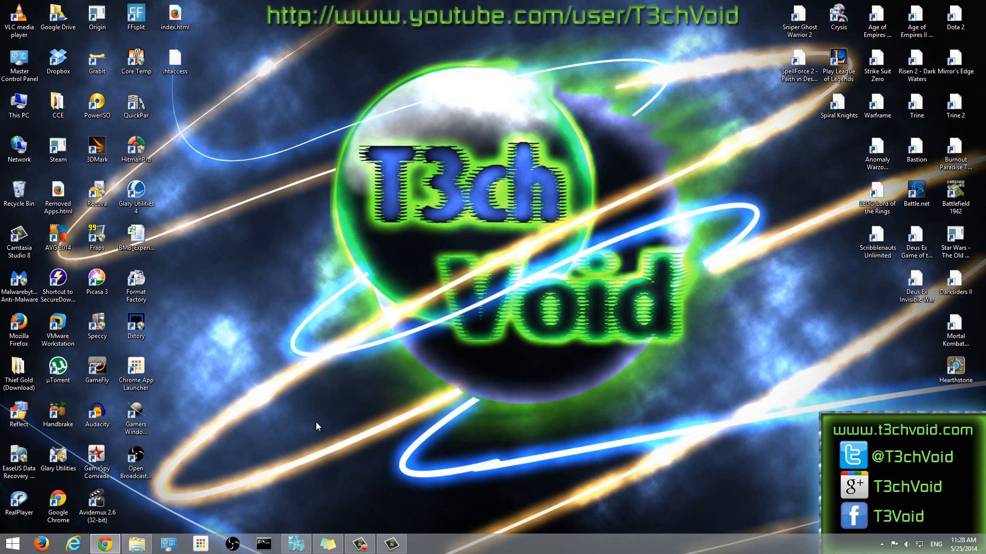
{"action": "mouse_move", "coordinate": [361, 459]}
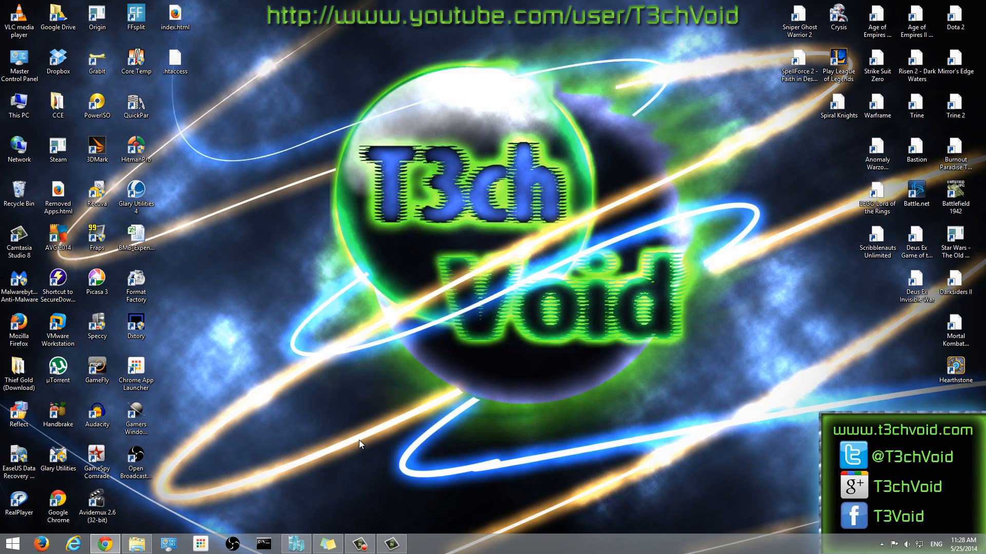
{"action": "mouse_move", "coordinate": [371, 416]}
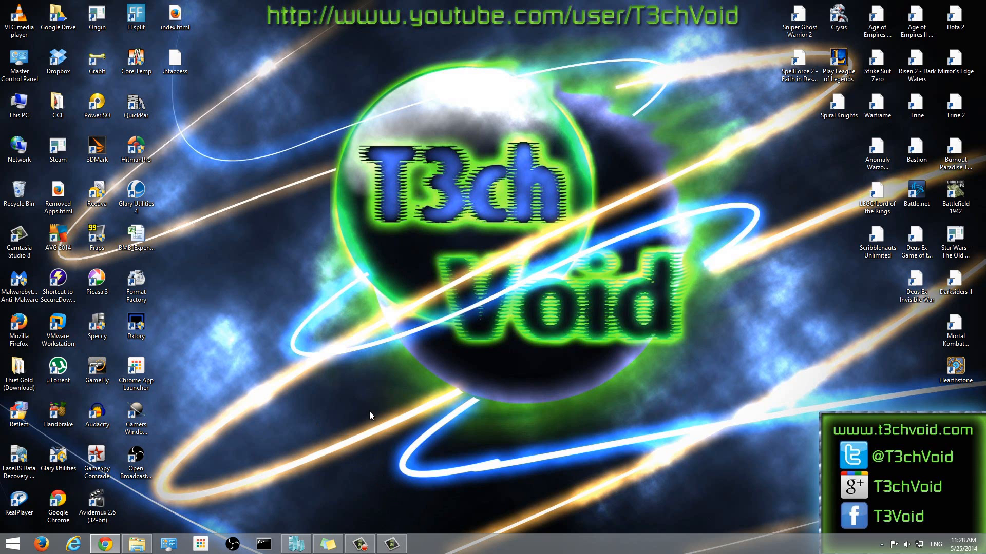
{"action": "mouse_move", "coordinate": [262, 394]}
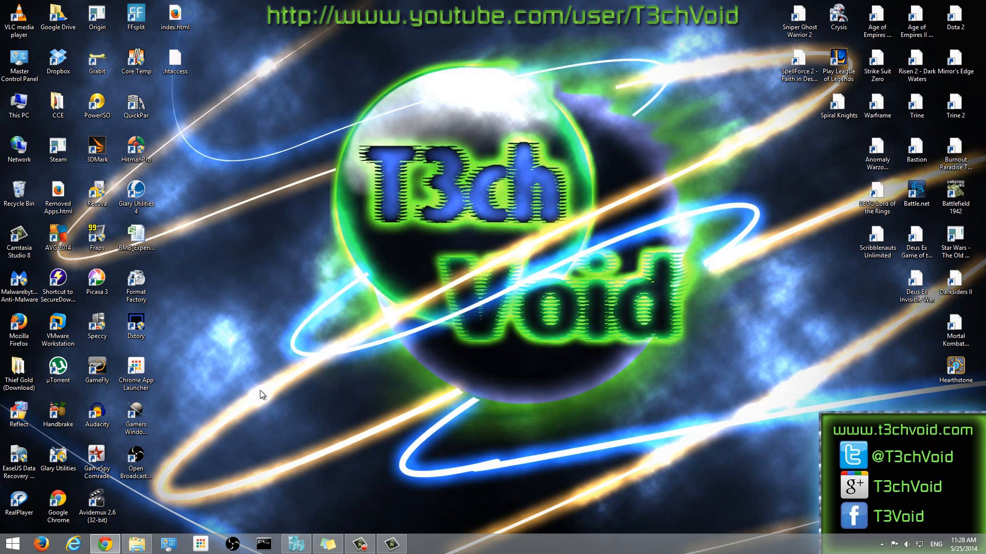
{"action": "mouse_move", "coordinate": [253, 400]}
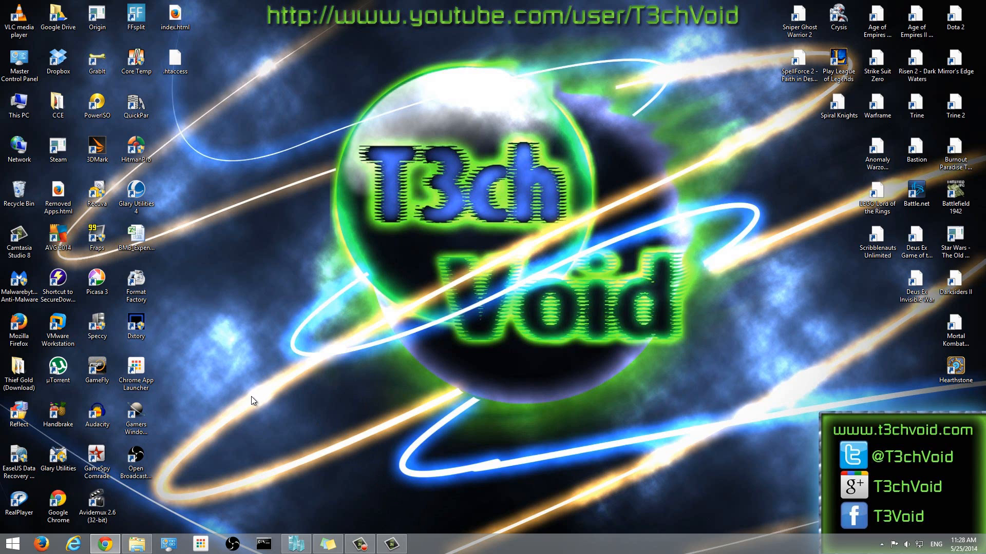
{"action": "mouse_move", "coordinate": [426, 370]}
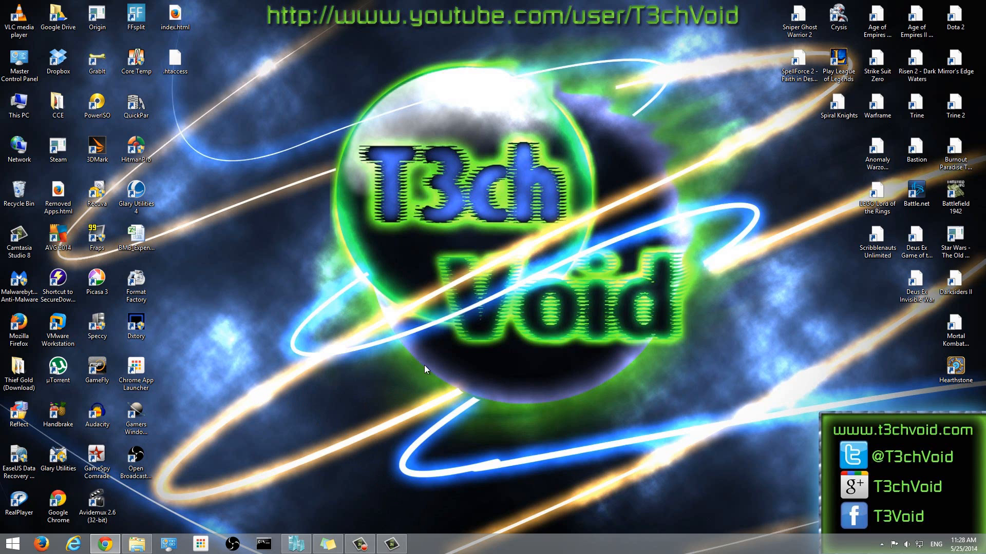
{"action": "mouse_move", "coordinate": [504, 363]}
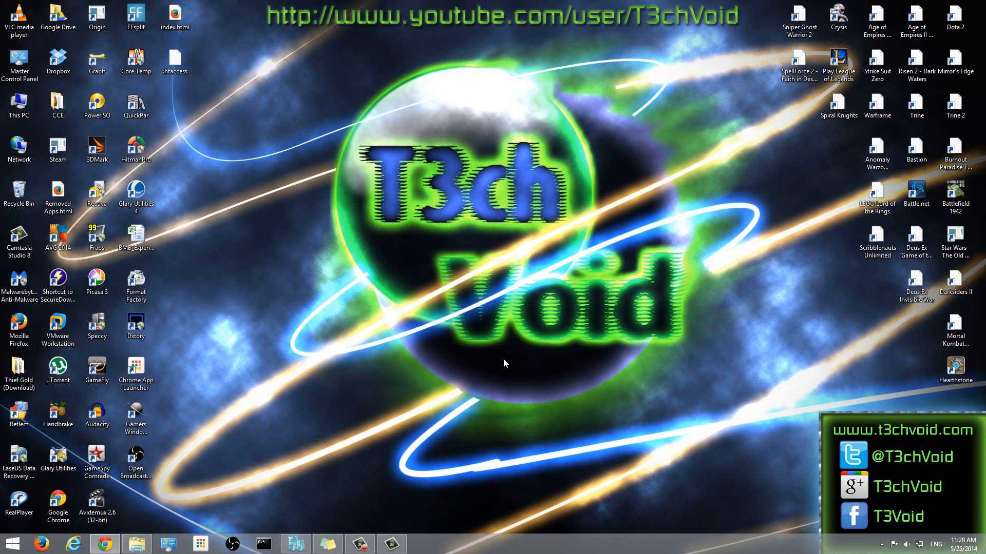
{"action": "mouse_move", "coordinate": [275, 170]}
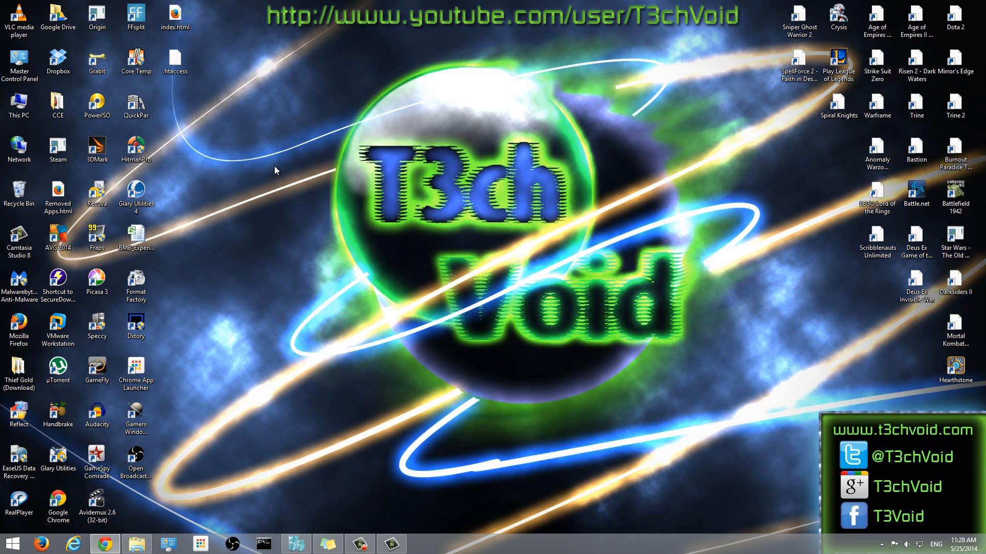
{"action": "mouse_move", "coordinate": [340, 329]}
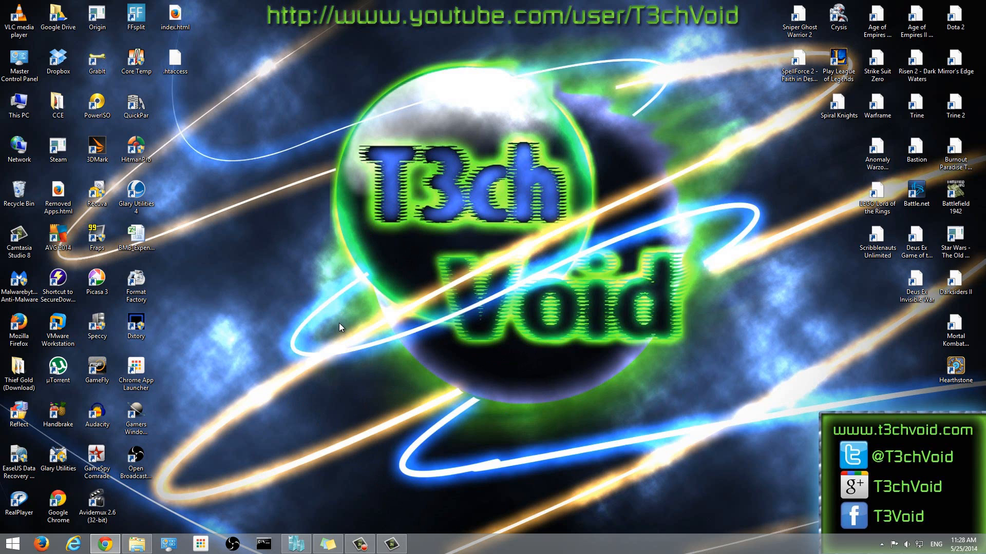
{"action": "mouse_move", "coordinate": [310, 530]}
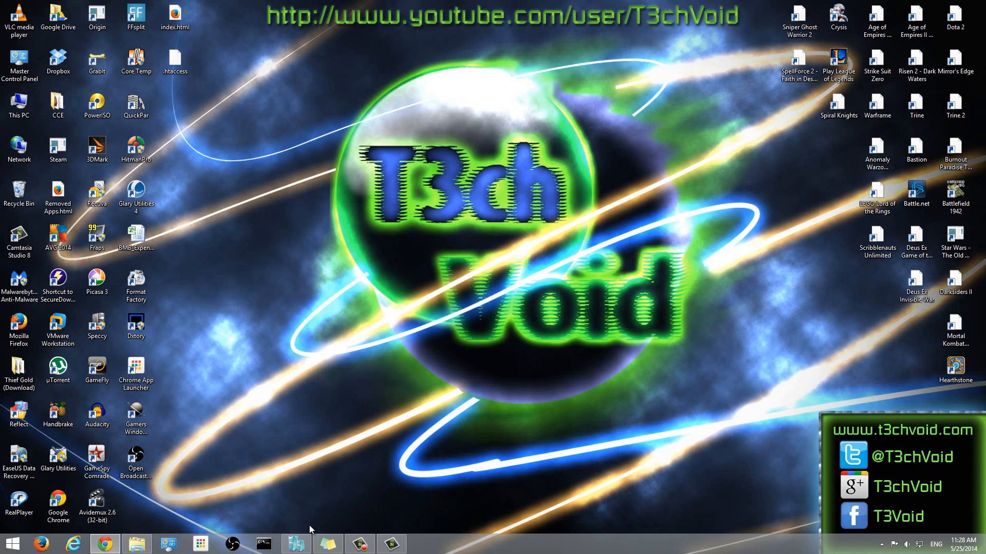